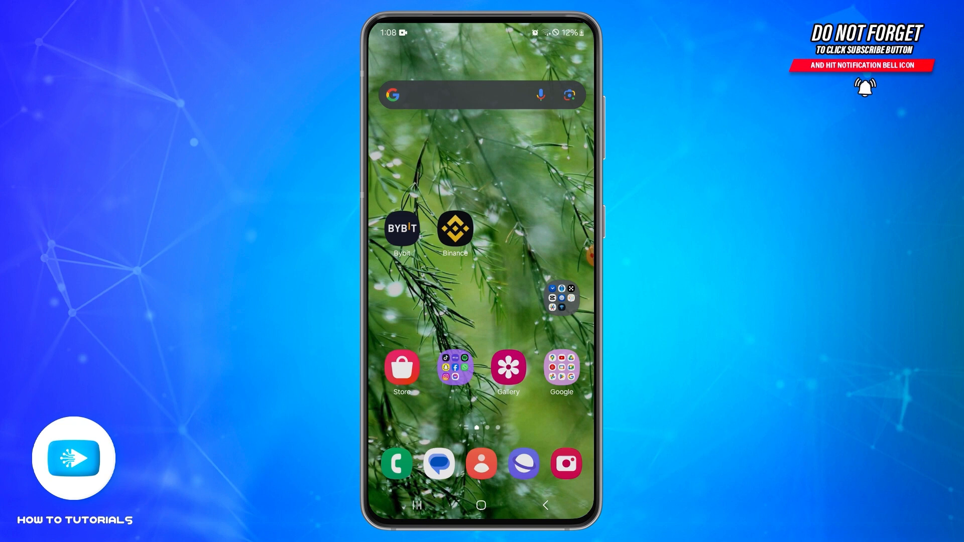
- Launch Bybit from the home screen and go to the Assets section
left_click(401, 229)
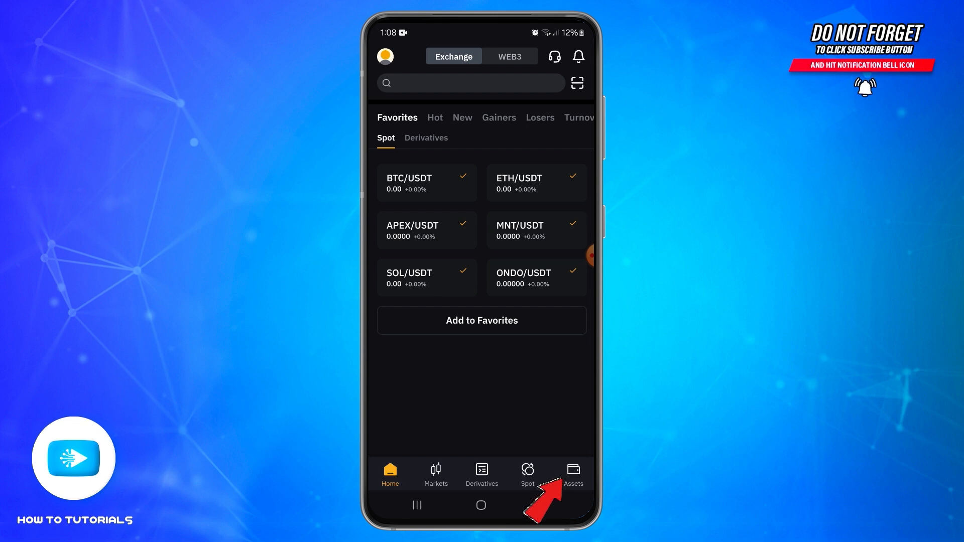
left_click(572, 475)
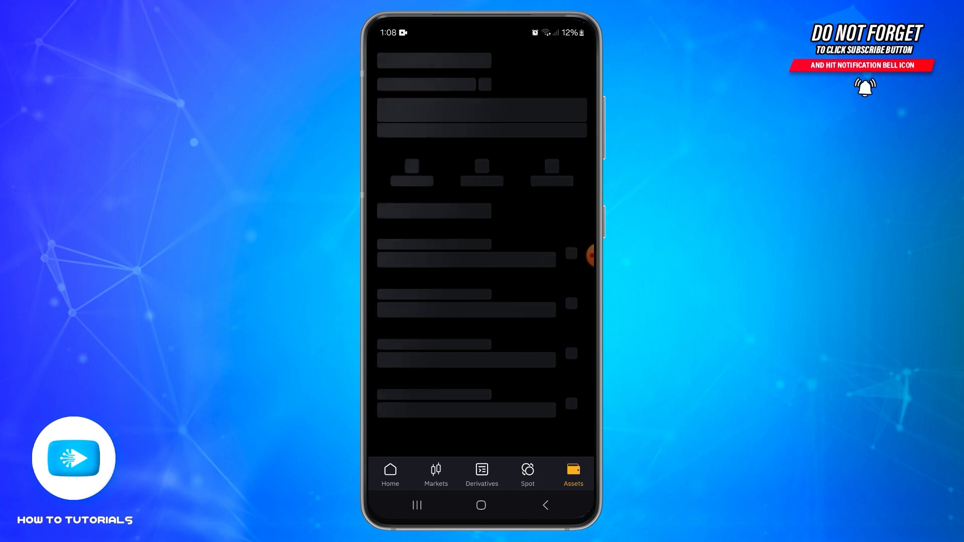
- Start a crypto deposit from My Assets to reach the coin selection list
left_click(572, 474)
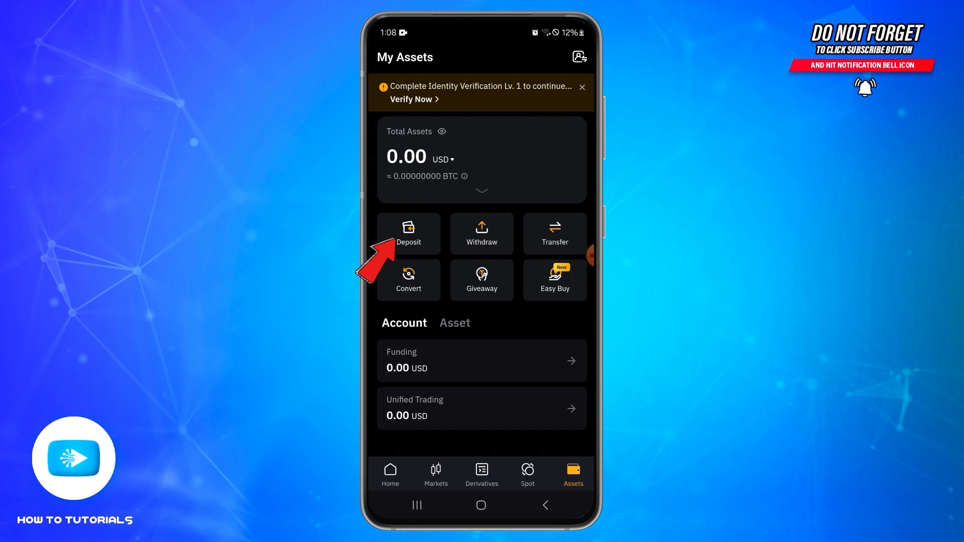
left_click(407, 232)
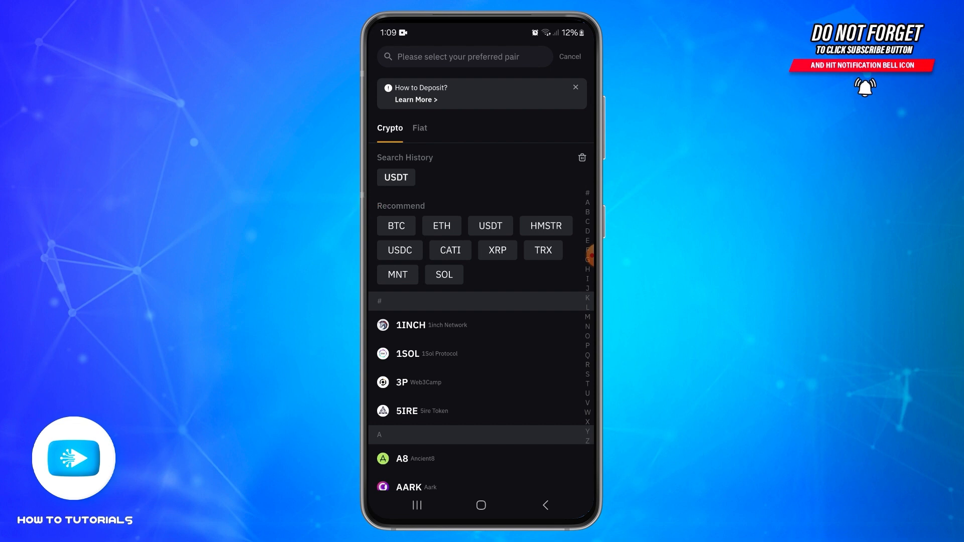
- Search 'US' and choose USDT as the deposit coin, bringing up its chain types
left_click(463, 57)
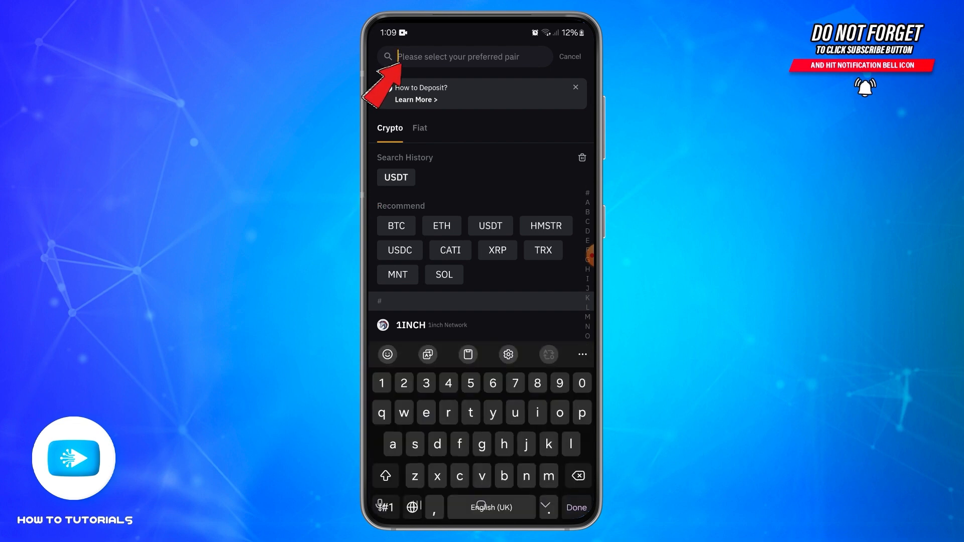
type("USDT")
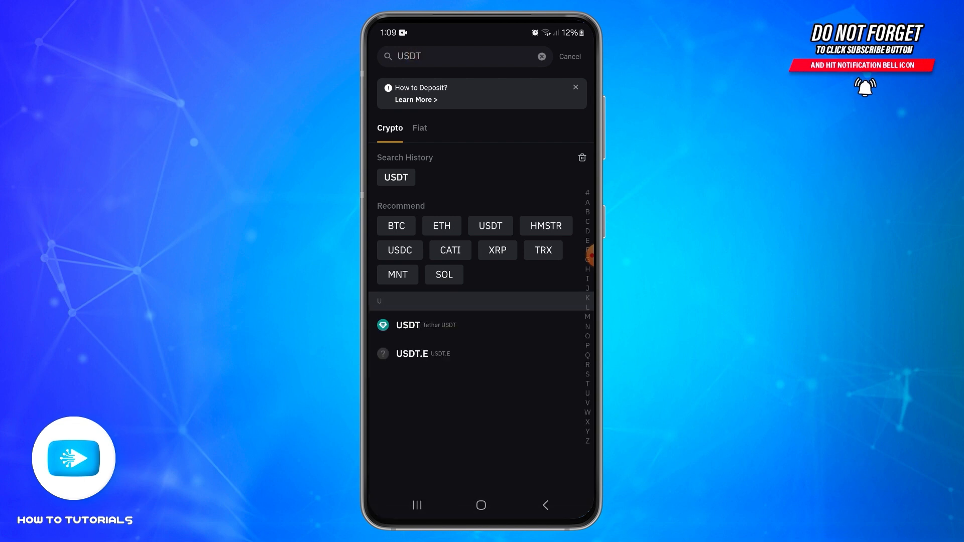
left_click(407, 325)
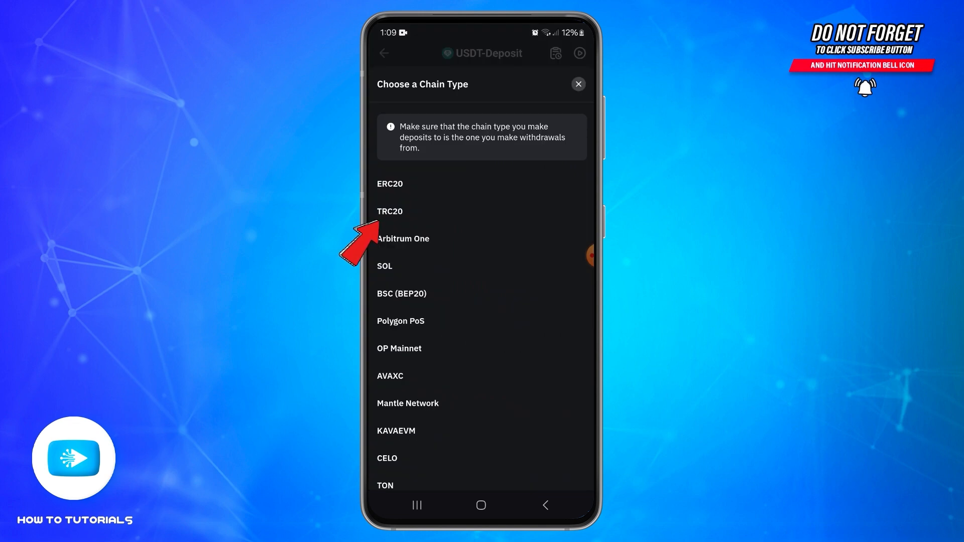
- Select the TON chain for the USDT deposit address and move over to Binance
left_click(389, 211)
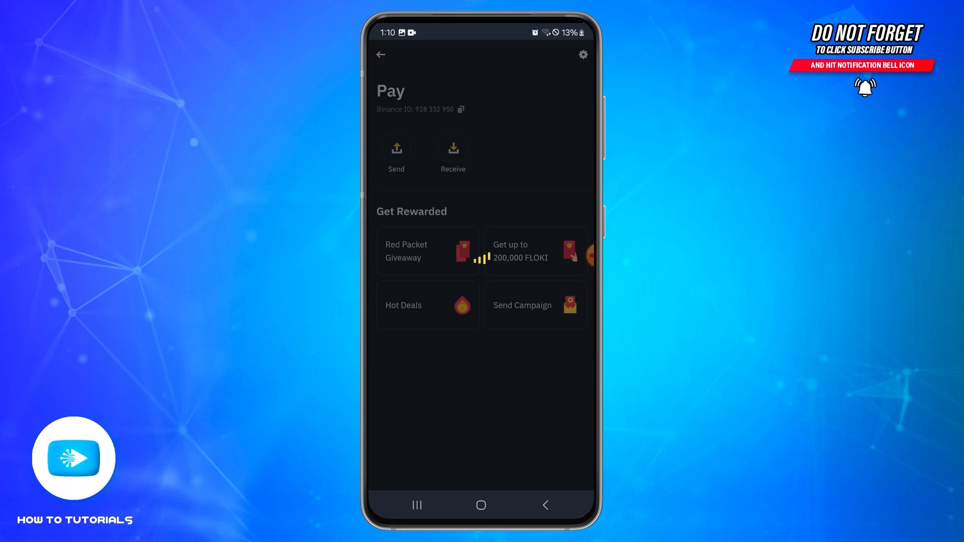
- Return to Binance Home and open the Wallets overview with BNB, BTC and USDT balances
left_click(380, 54)
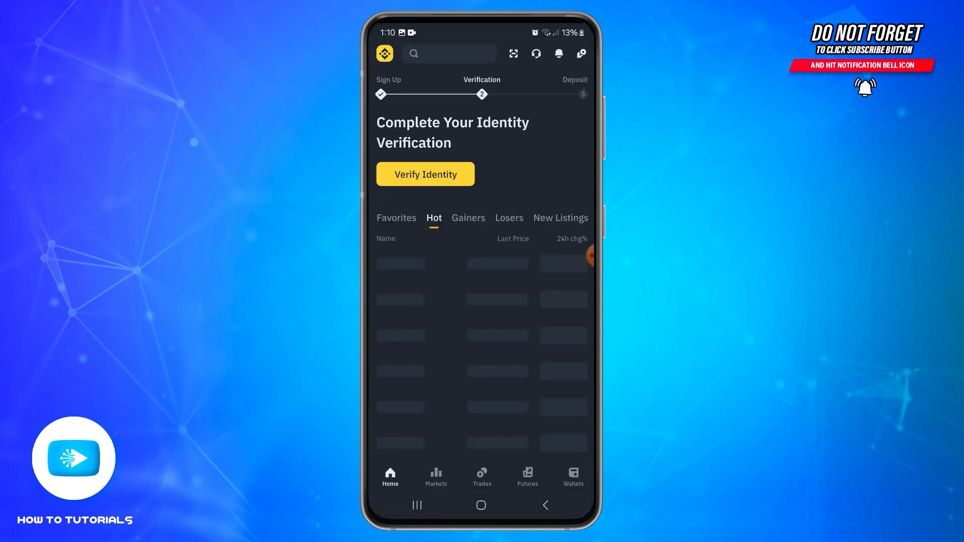
type("1MBABYDOGE")
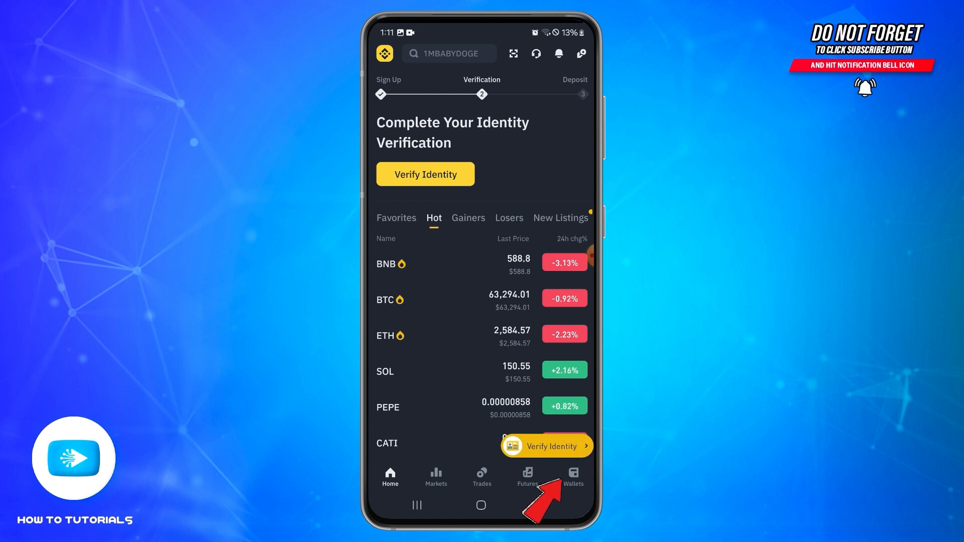
left_click(572, 476)
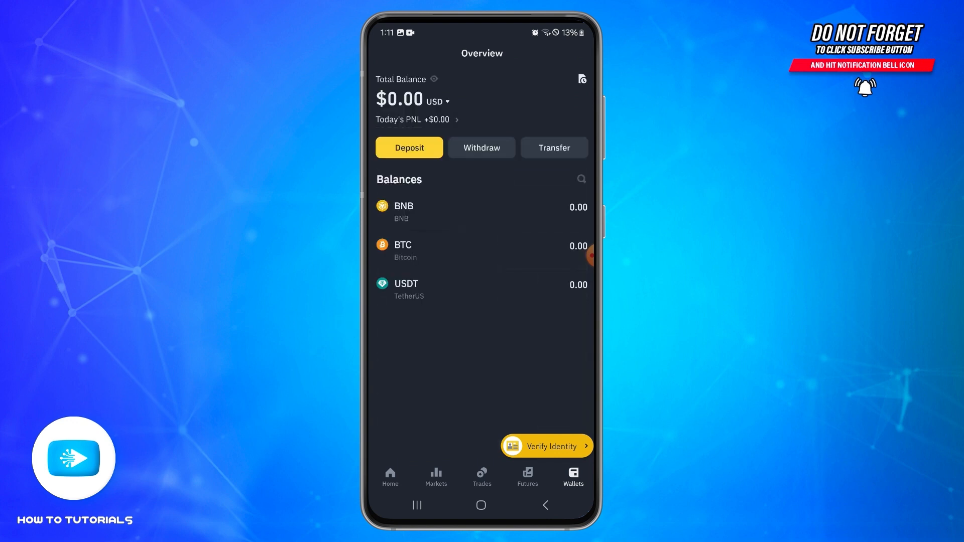
- Start a withdrawal from the wallet overview to reach the coin list
left_click(481, 147)
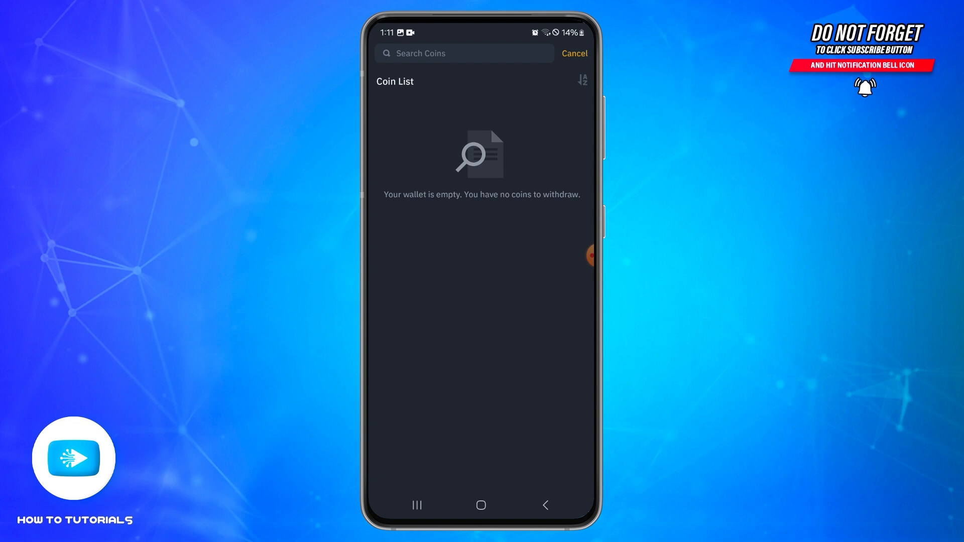
- Search 'usdt' and choose USDT as the coin to send
left_click(464, 52)
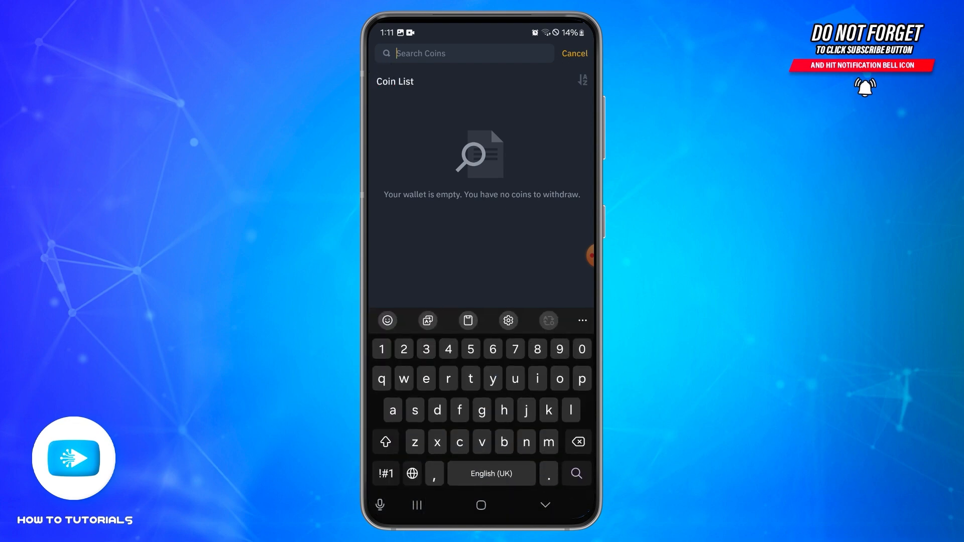
type("usdt")
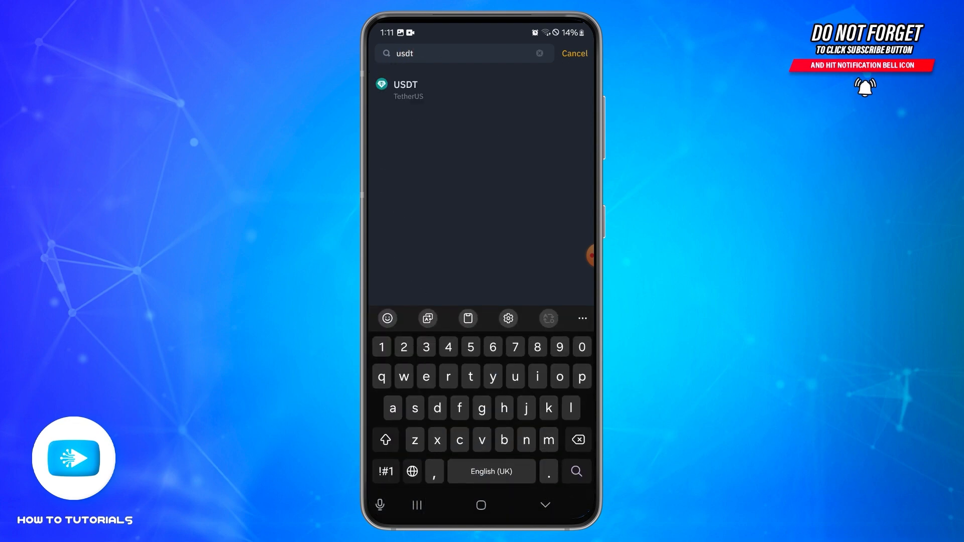
left_click(406, 90)
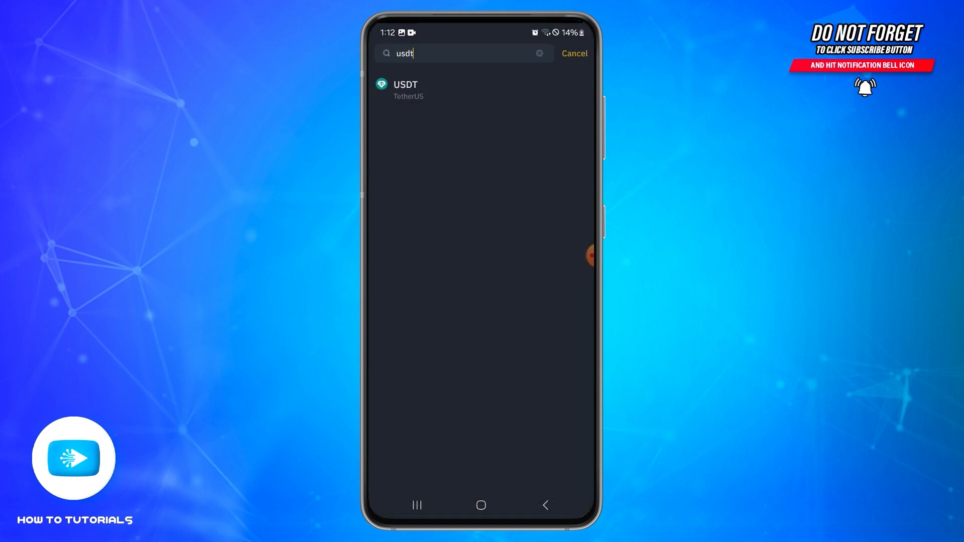
left_click(405, 89)
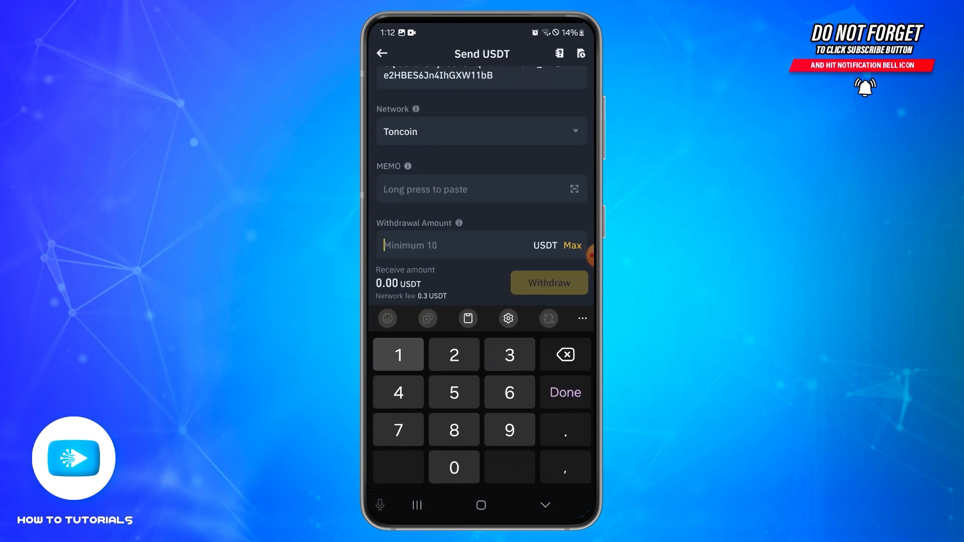
- Enter a 100 USDT withdrawal amount with the Bybit address on the Toncoin network
type("100")
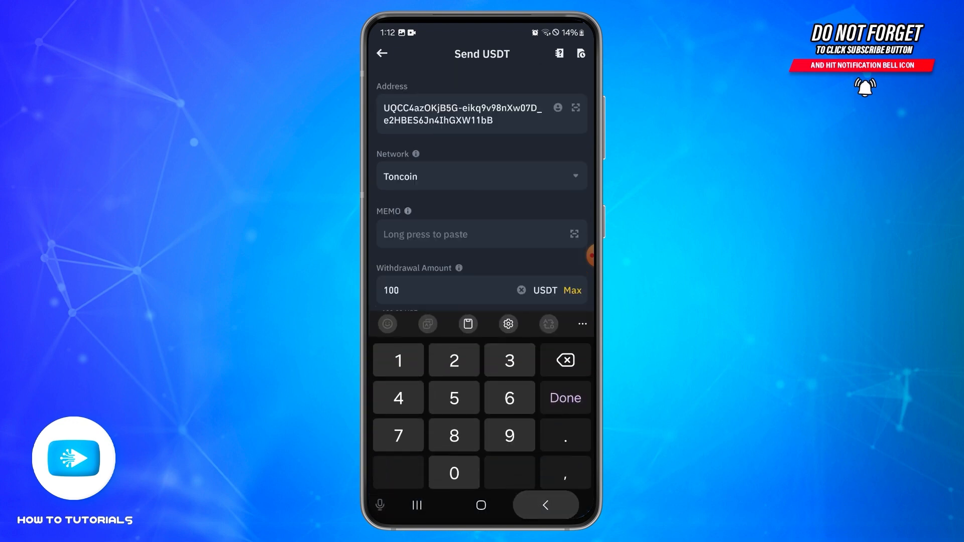
left_click(564, 397)
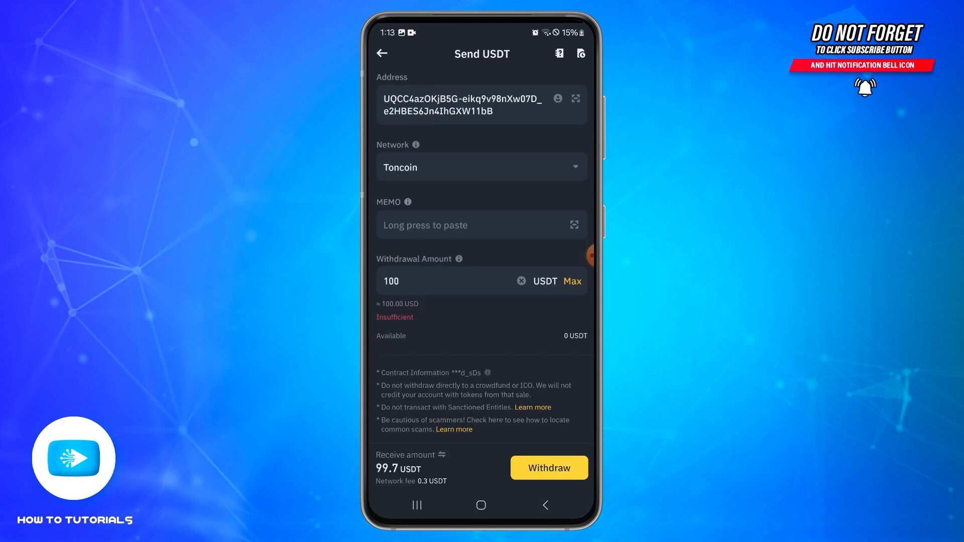